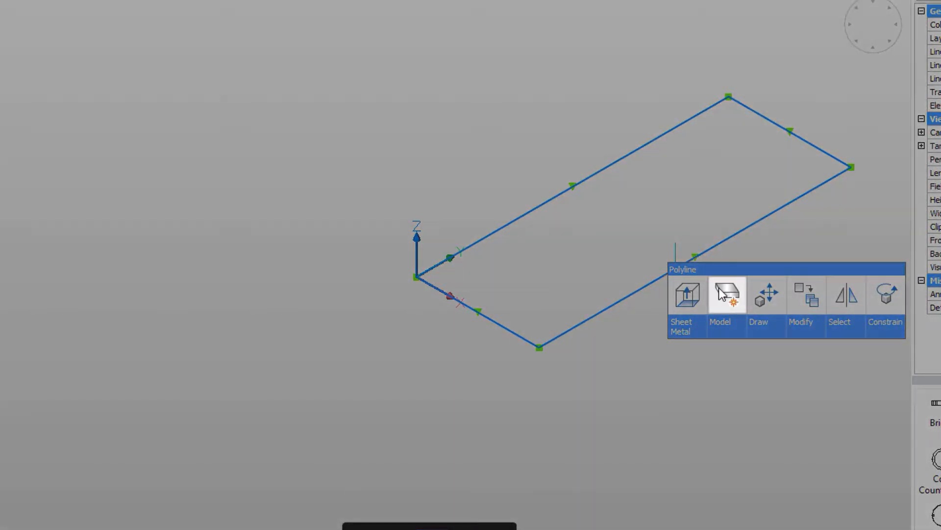
# Step: Convert the closed rectangular polyline into a flat sheet-metal base flange plate
pyautogui.click(725, 295)
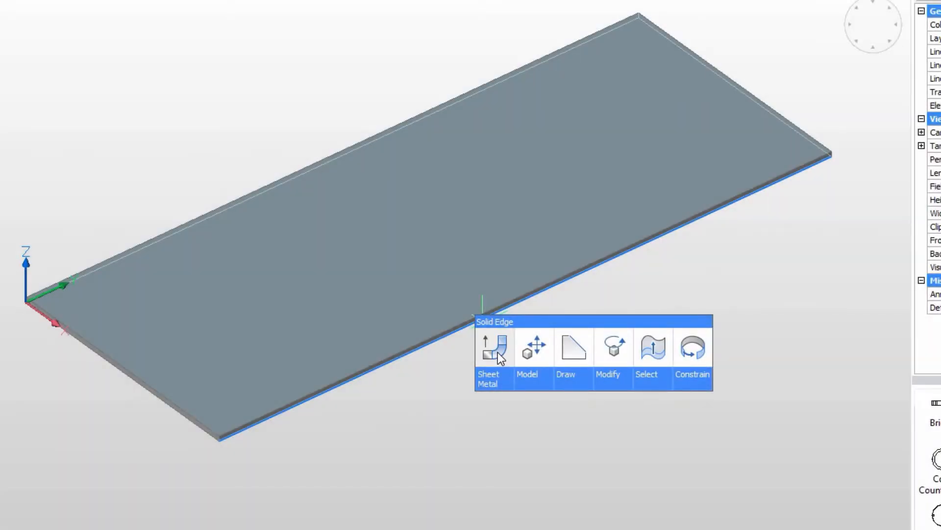
# Step: Flange the plate's long edges, entering flange lengths 1 and 62
pyautogui.click(494, 348)
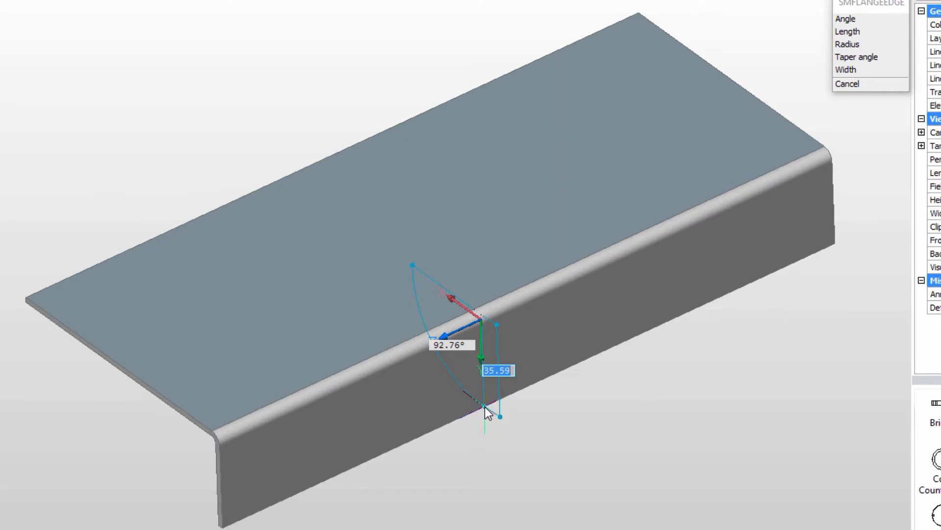
pyautogui.write('143.41')
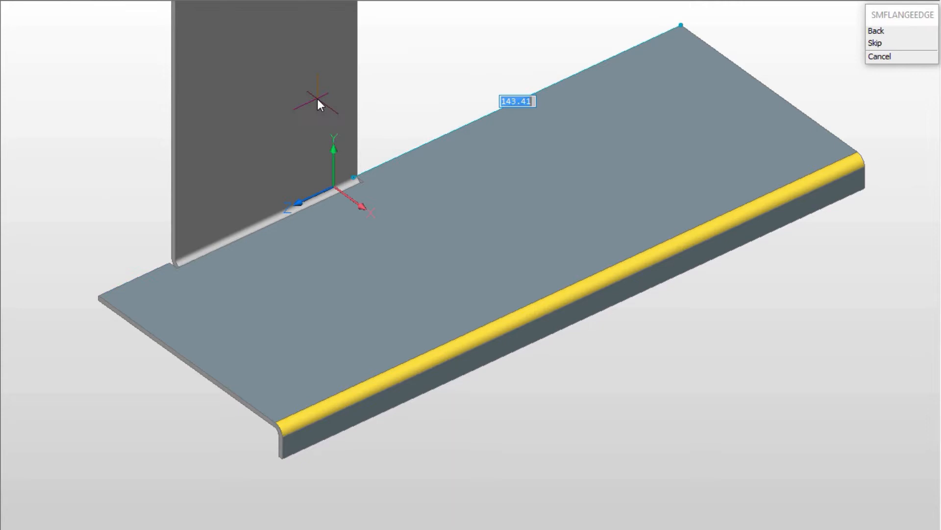
pyautogui.write('62')
pyautogui.write('Patch')
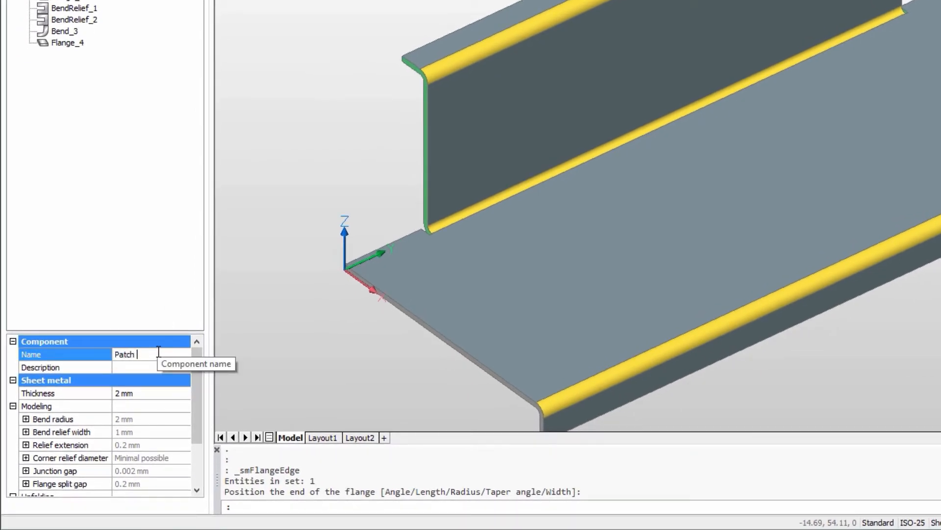
# Step: Name the component 'Patch panel' and edit its Thickness value in Properties
pyautogui.write('panel.')
pyautogui.click(152, 393)
pyautogui.write('3')
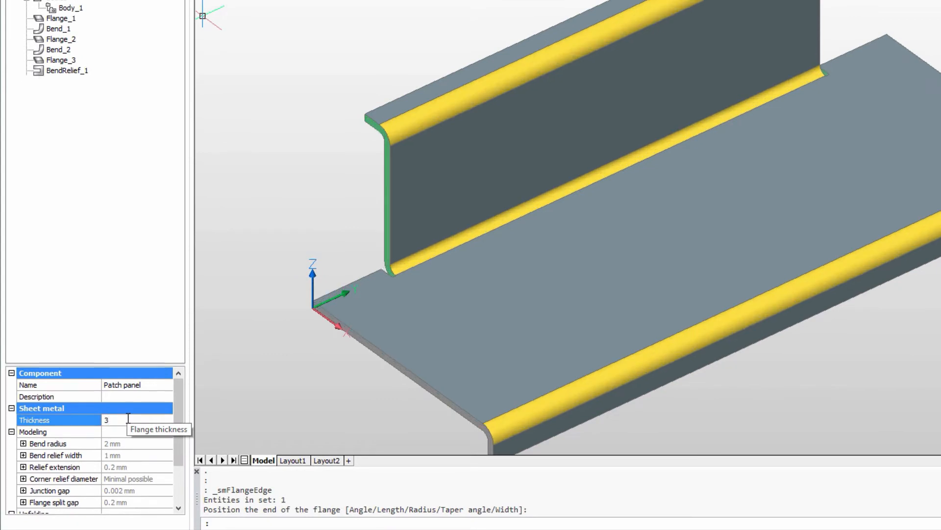
pyautogui.write('5')
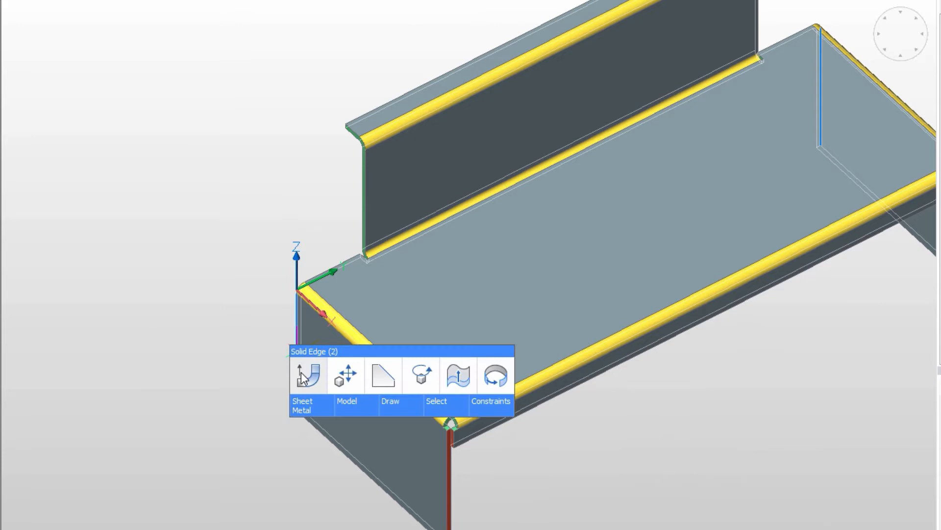
# Step: Select both short plate edges and apply Flange Edge to hang flanges downward
pyautogui.click(307, 375)
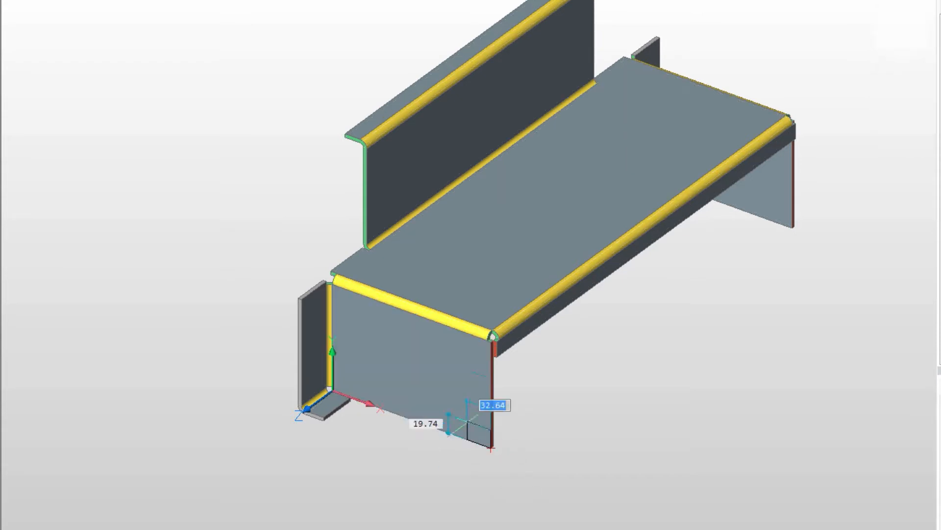
# Step: Trim the end flanges into tapered legs with small feet, using dimension 80
pyautogui.write('80')
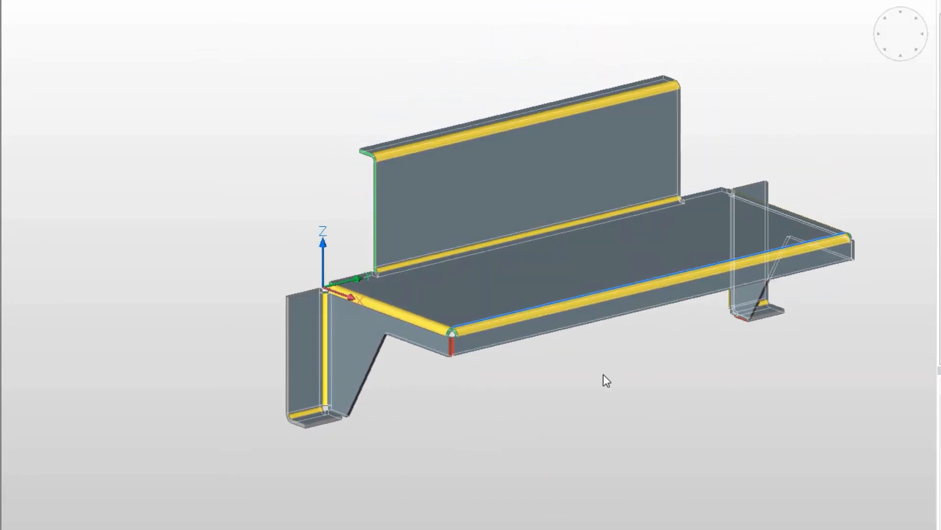
pyautogui.moveTo(606, 380); pyautogui.dragTo(436, 284)
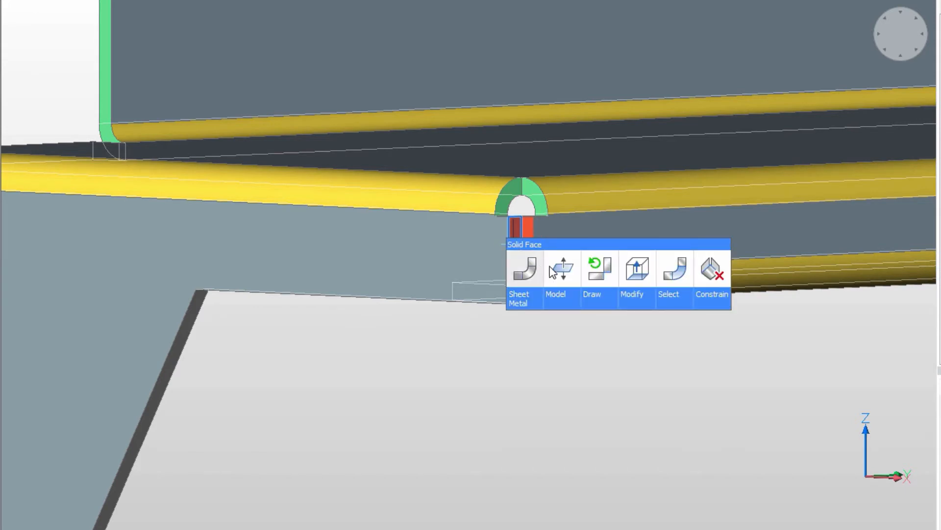
pyautogui.moveTo(600, 268)
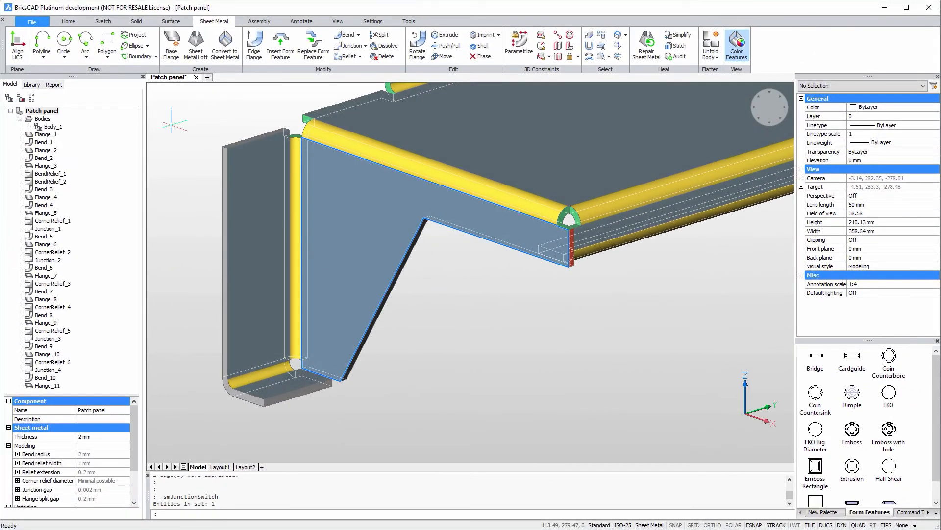
# Step: Sketch the rectangular slot outline on the left bracket face, entering dimension 5
pyautogui.click(106, 45)
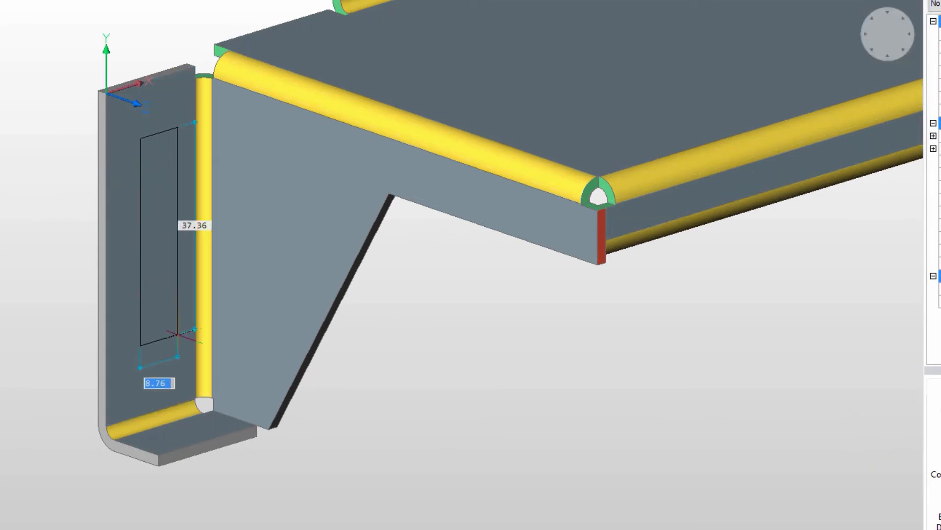
pyautogui.write('5')
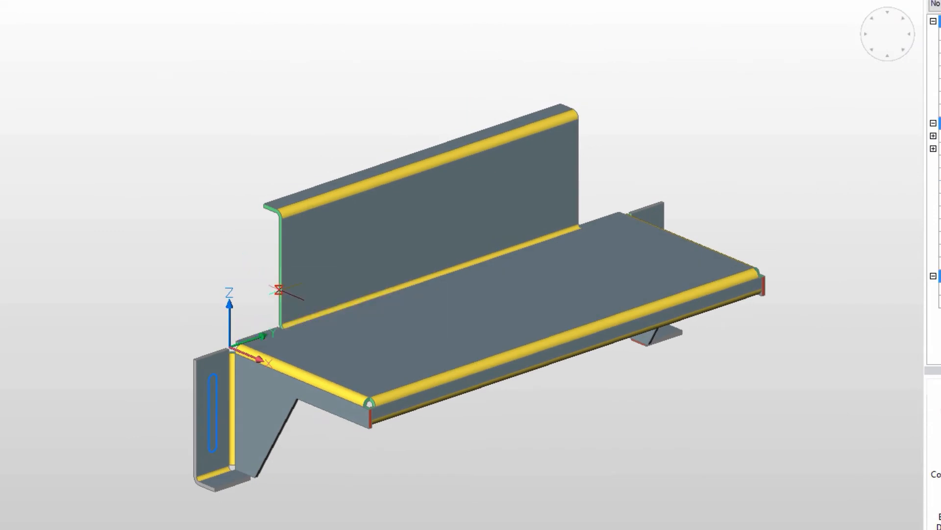
pyautogui.click(436, 180)
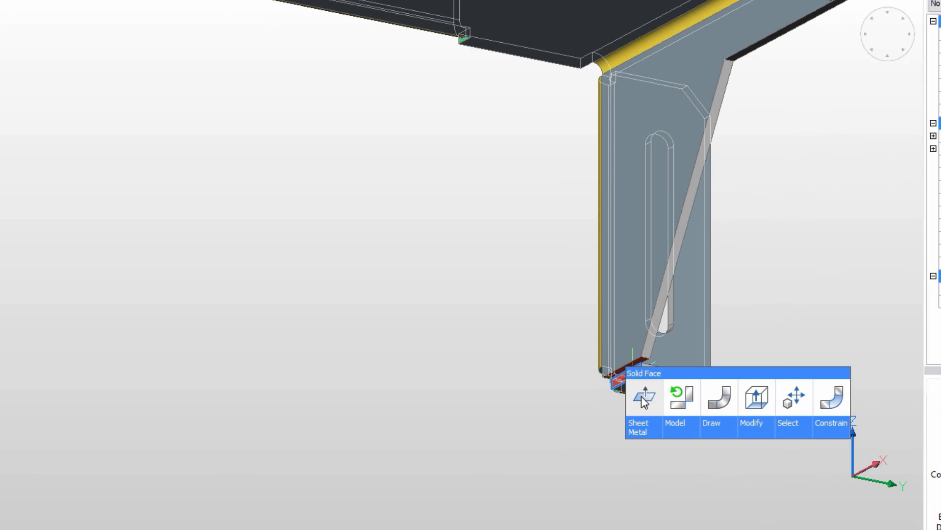
# Step: Edit the left bracket's foot face with the quad-menu Sheet Metal tools
pyautogui.click(660, 385)
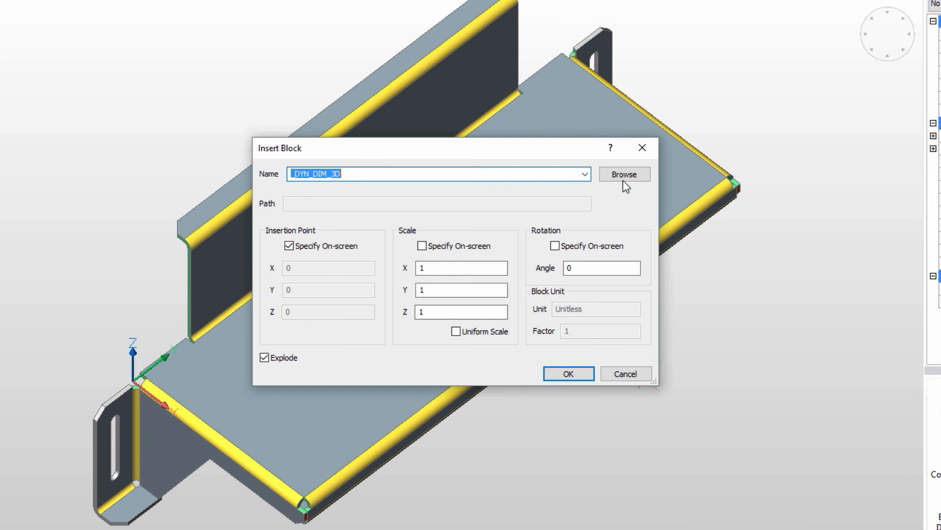
# Step: Insert holes2D.dwg with Specify On-screen and Explode enabled
pyautogui.click(623, 173)
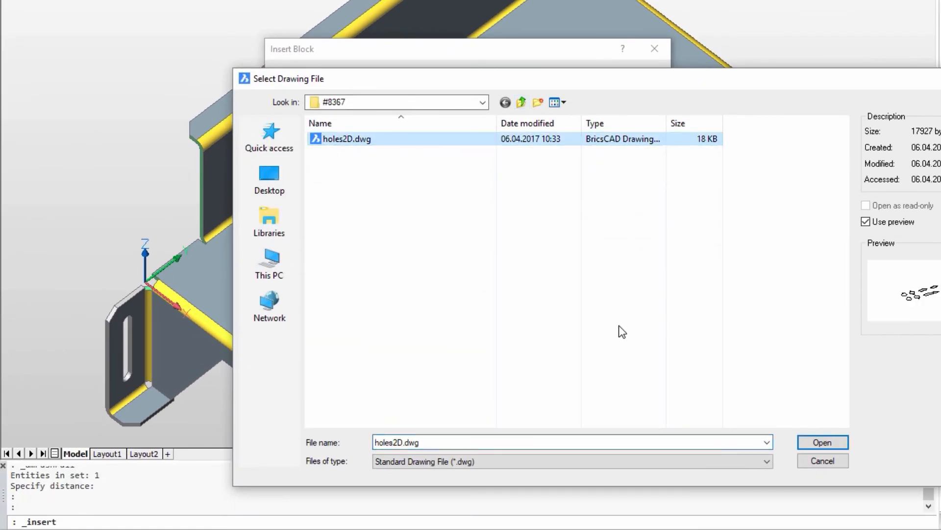
pyautogui.click(821, 442)
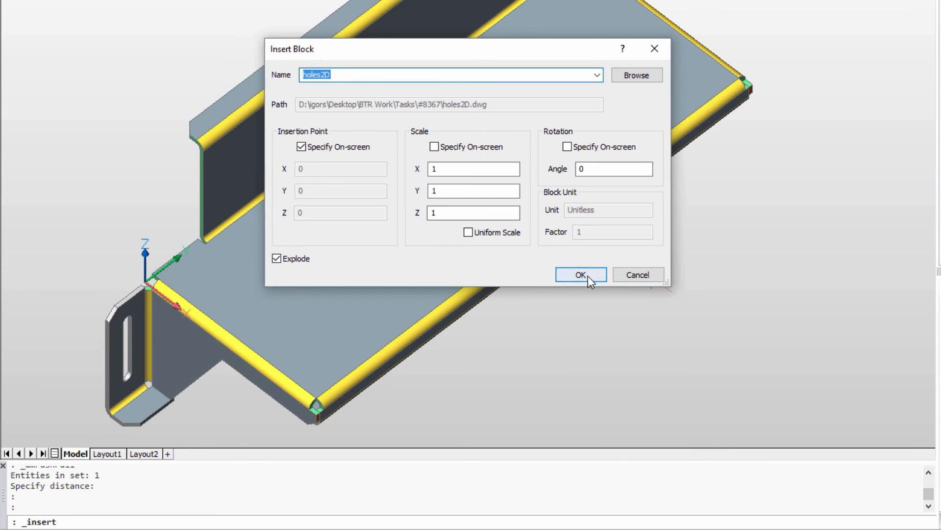
pyautogui.click(580, 275)
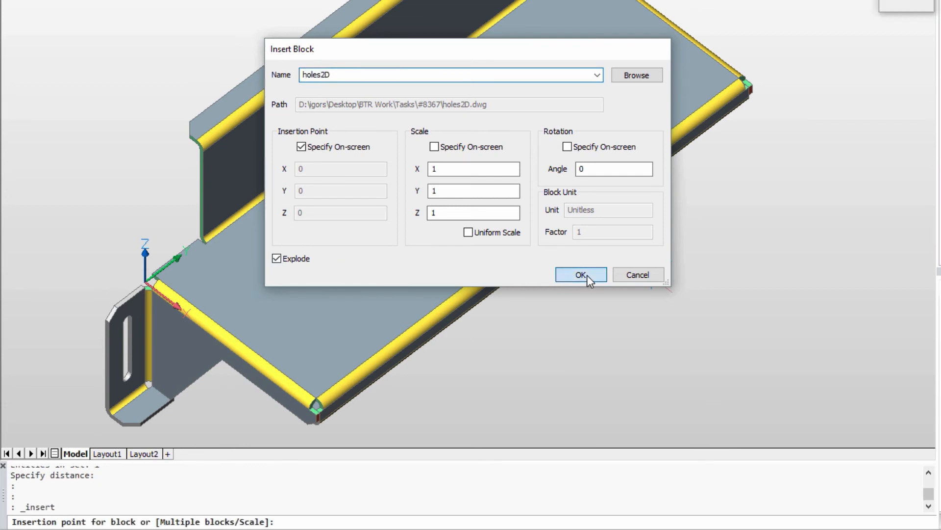
pyautogui.click(579, 275)
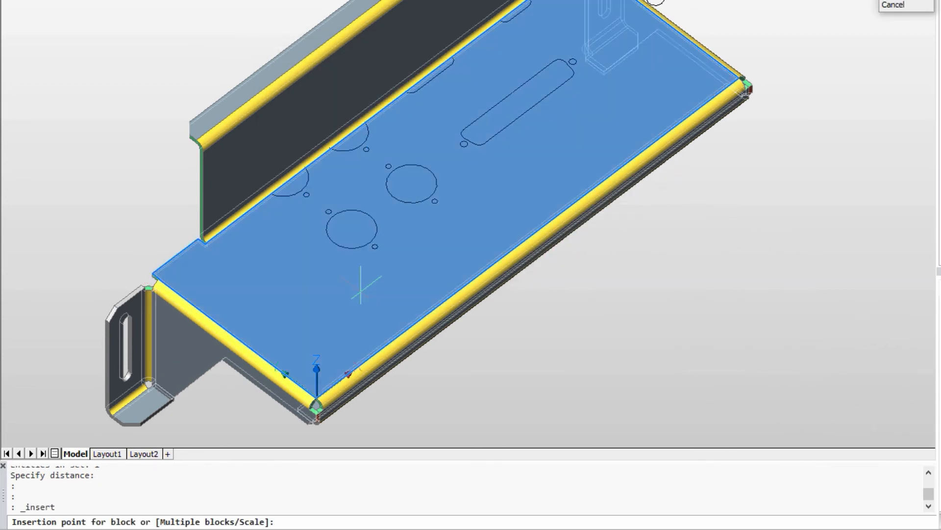